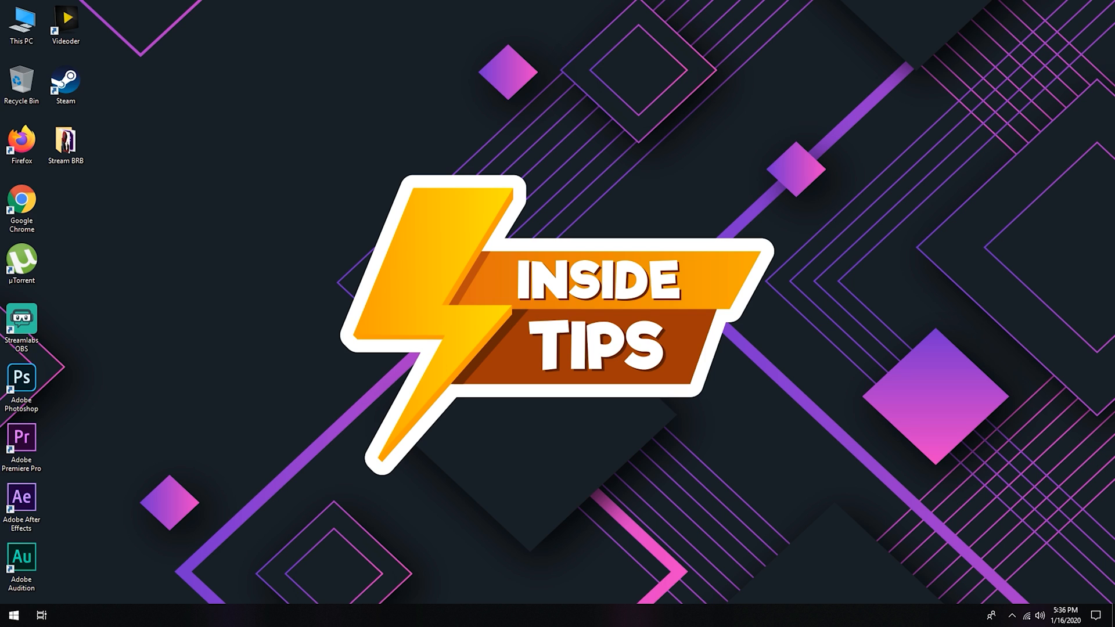
Open the Stream Be Right Back (InsideTips) .aep project from the Stream BRB folder
click(65, 140)
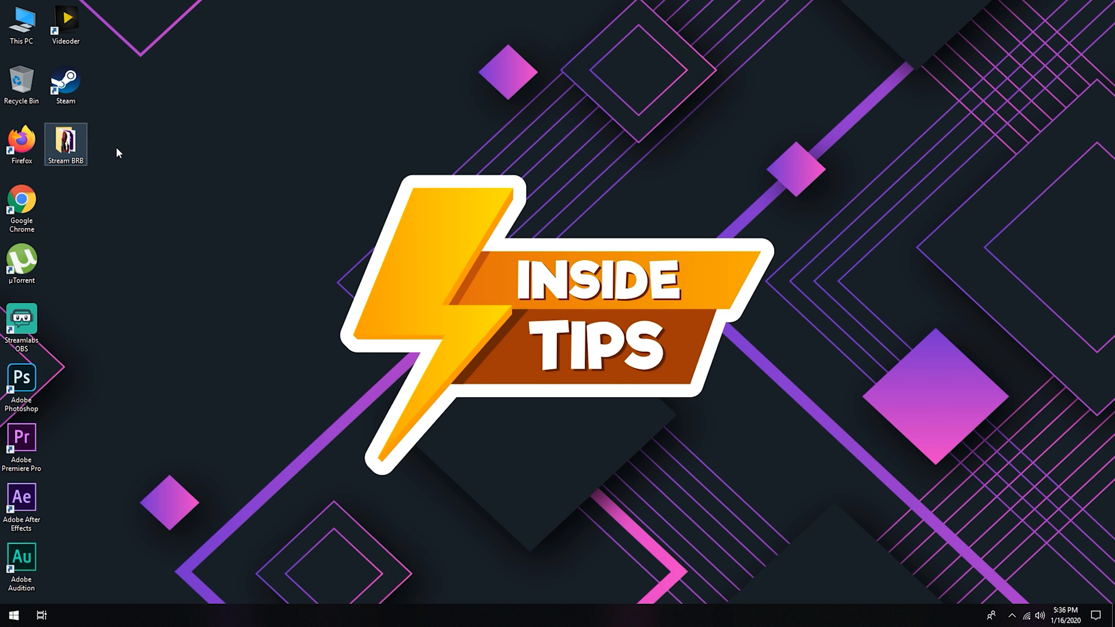
double_click(65, 139)
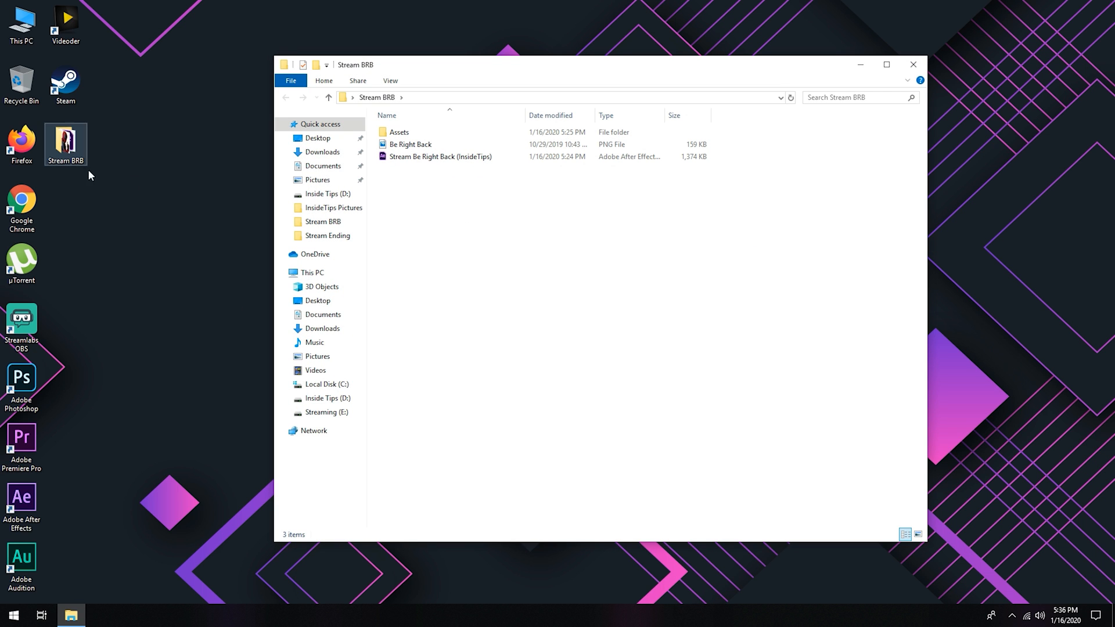
click(441, 157)
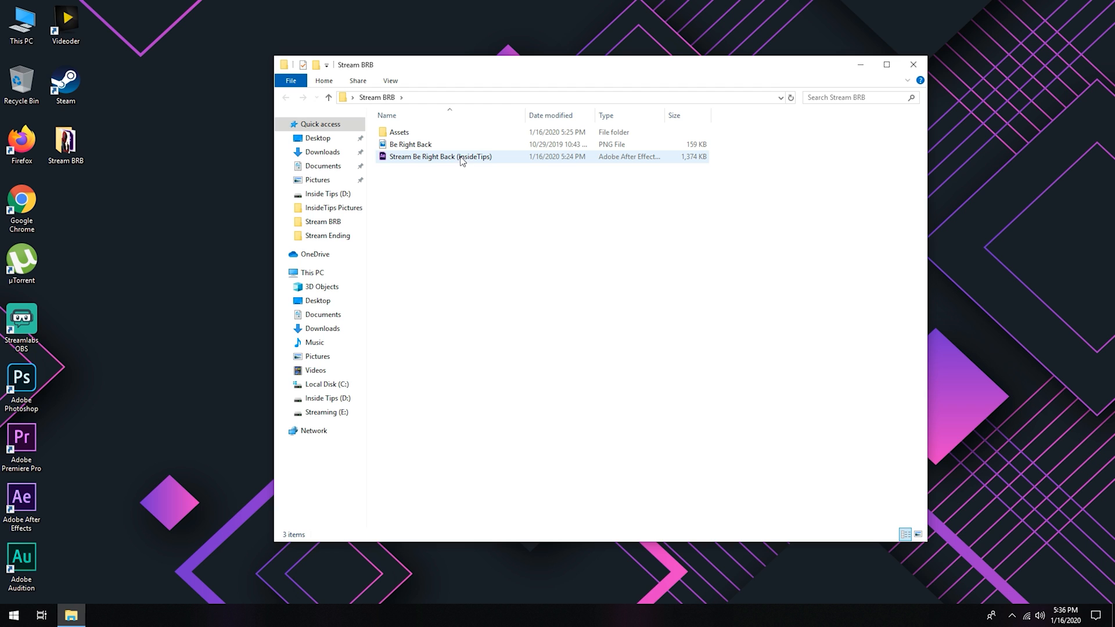
mouse_move(461, 162)
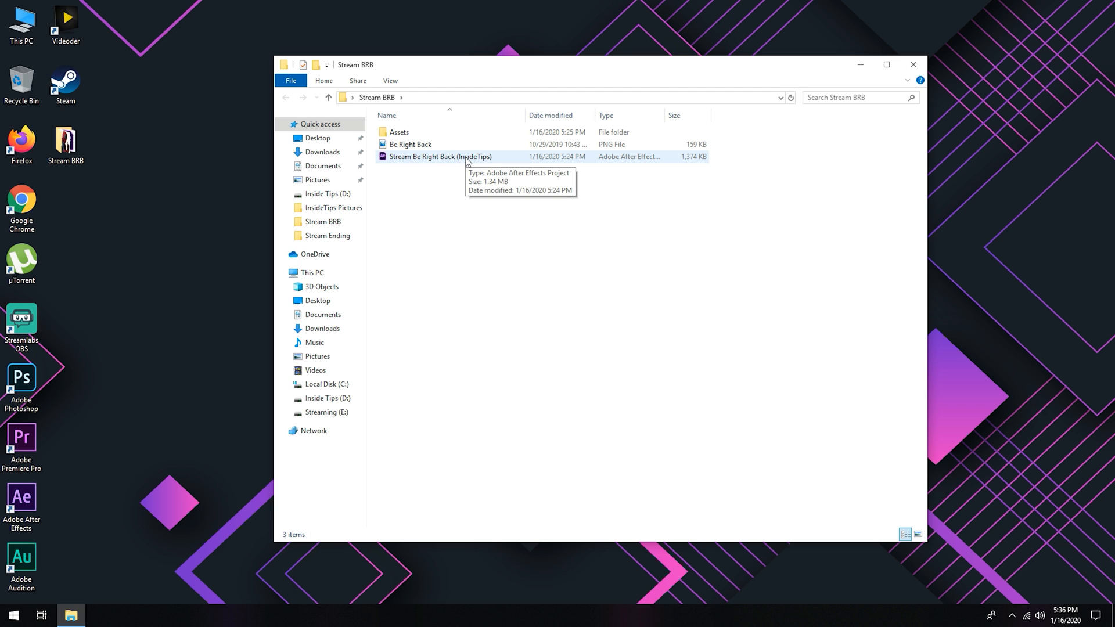
double_click(435, 157)
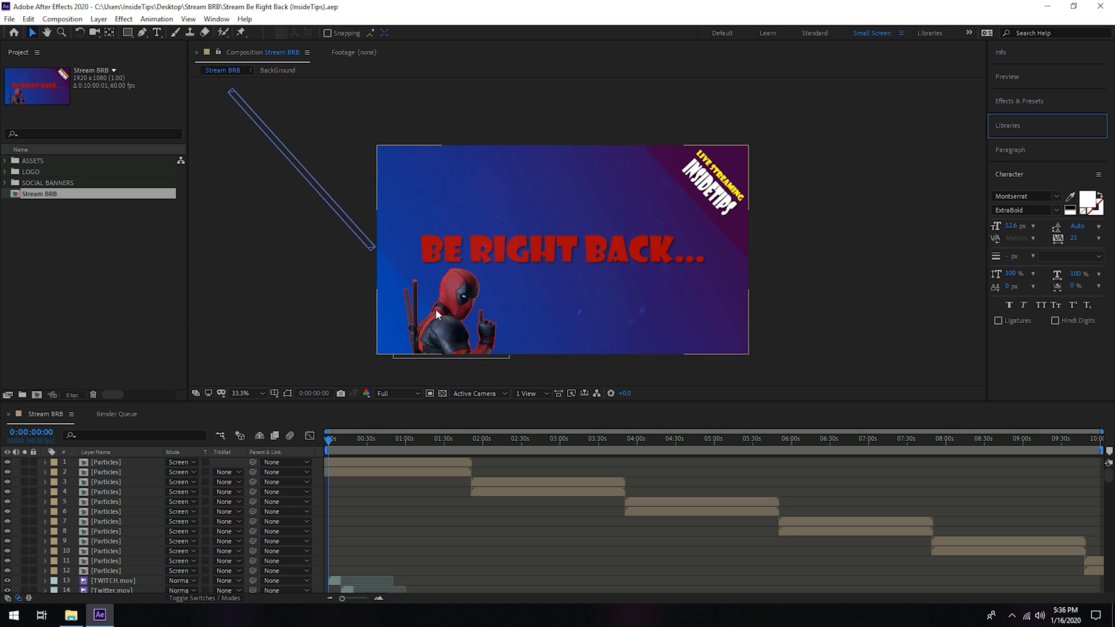
mouse_move(451, 339)
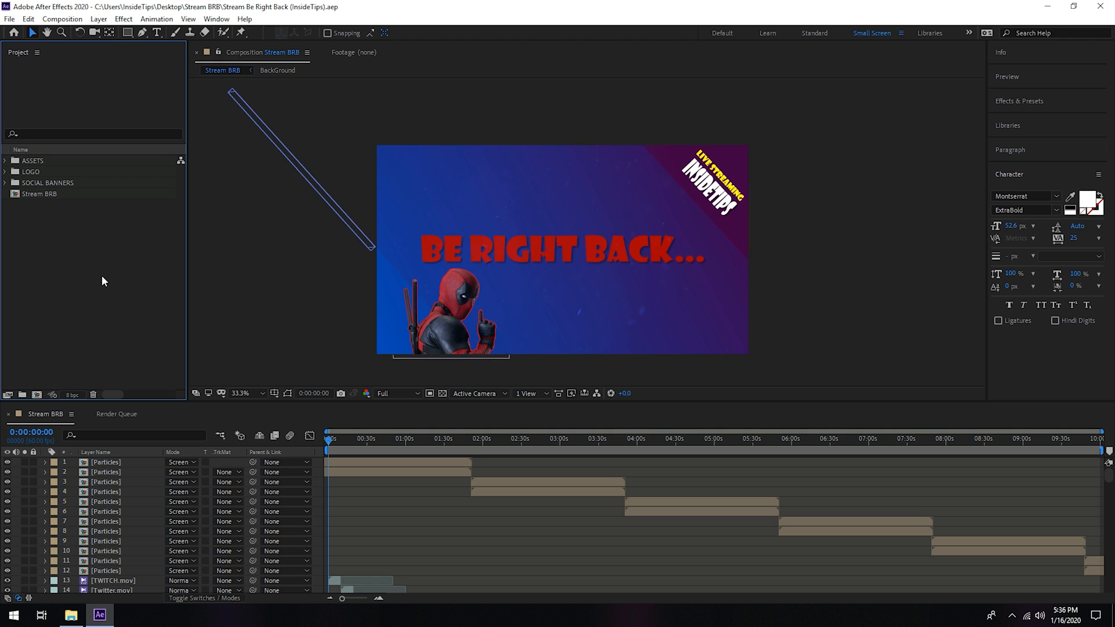
mouse_move(808, 237)
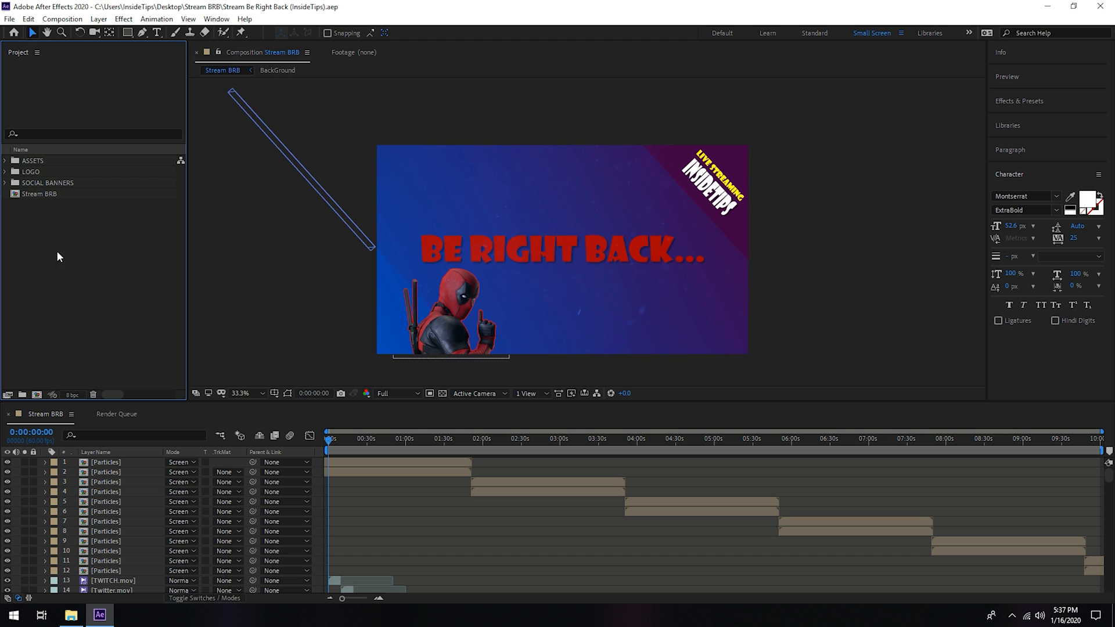
Expand the ASSETS and LOGO folders in the Project panel to reveal Be Right Back.png
click(32, 160)
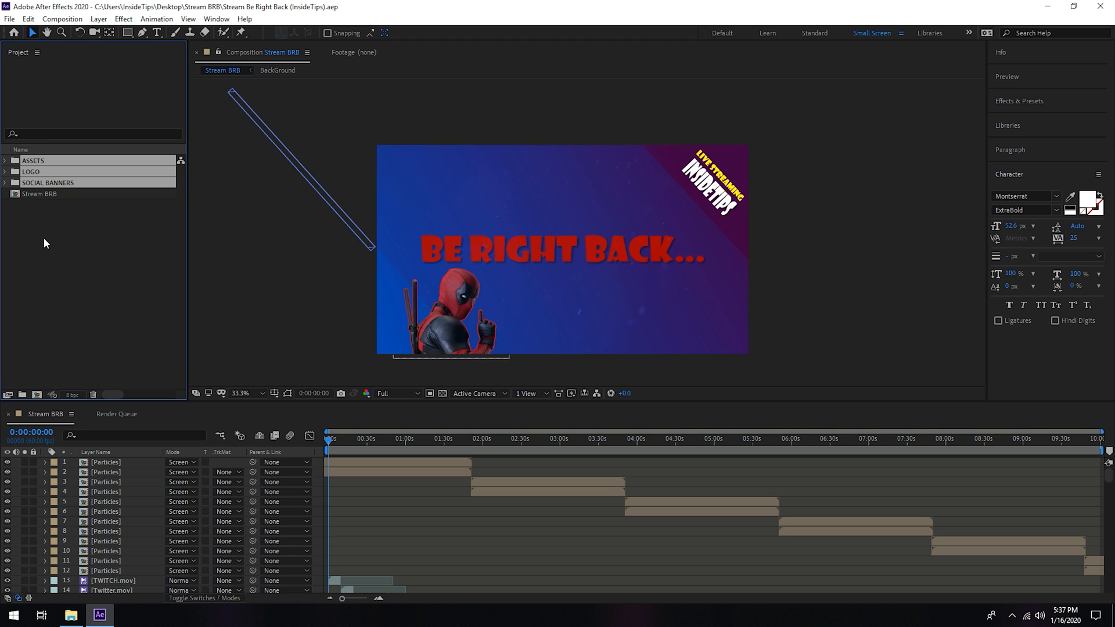
mouse_move(56, 244)
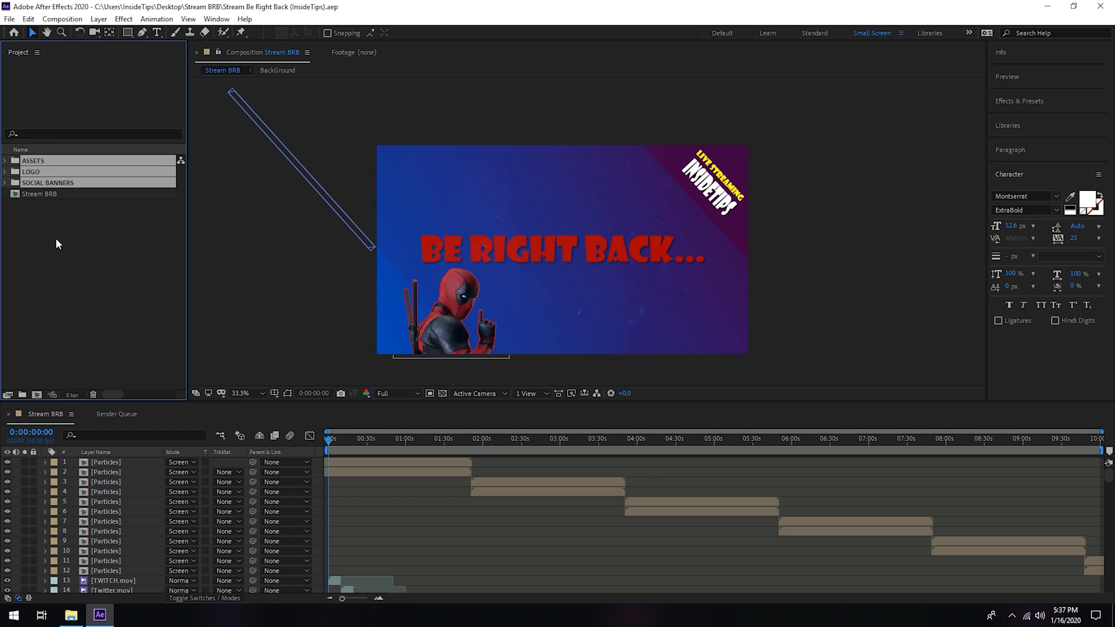
click(32, 160)
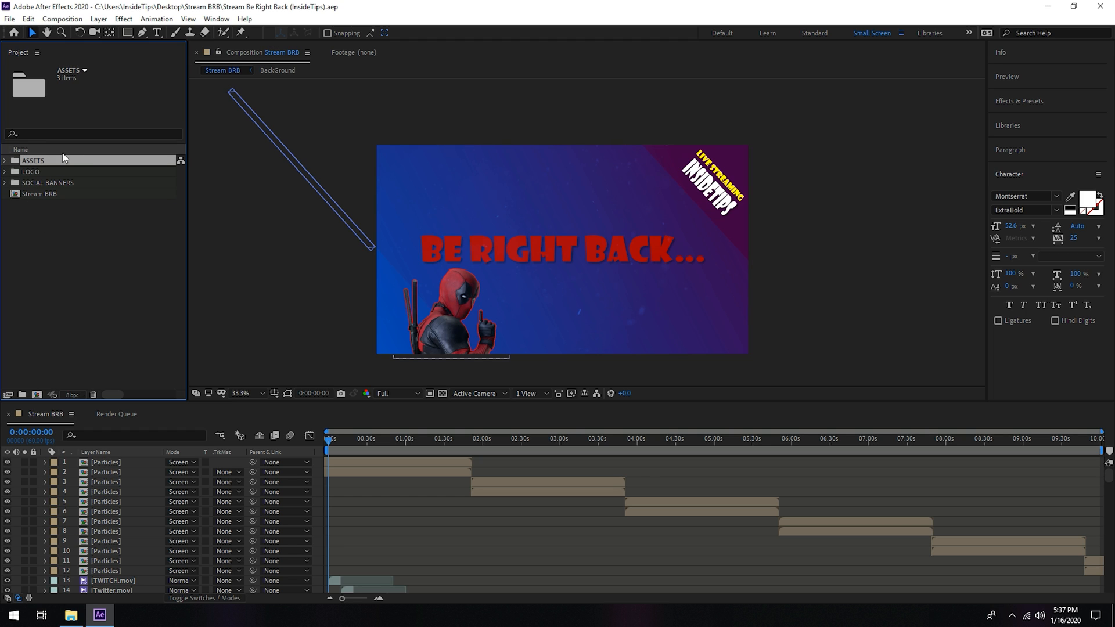
mouse_move(42, 162)
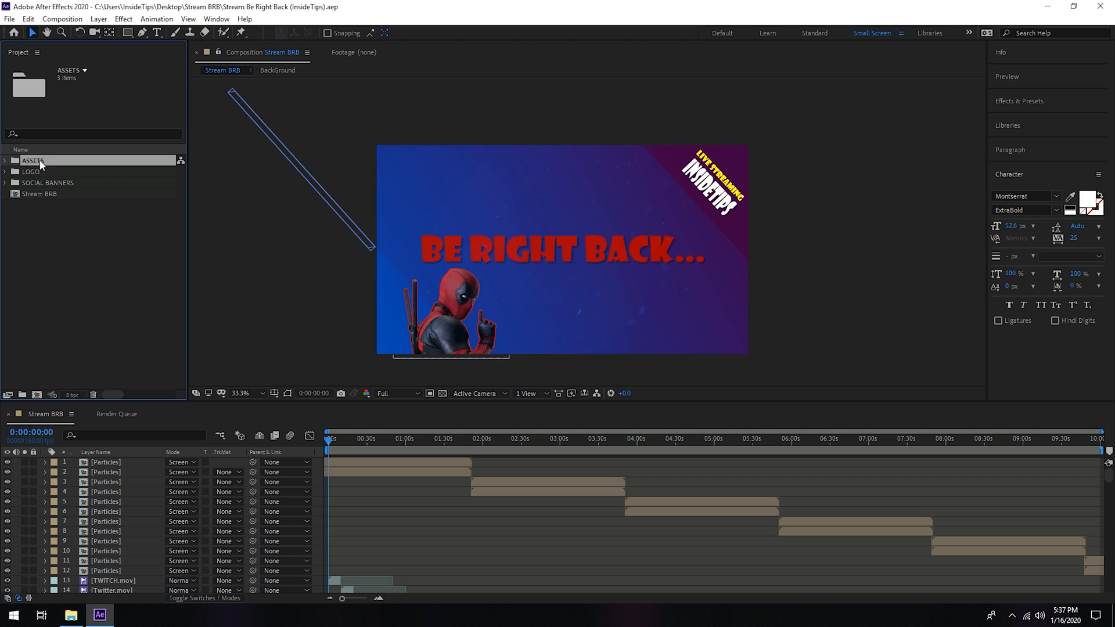
click(6, 172)
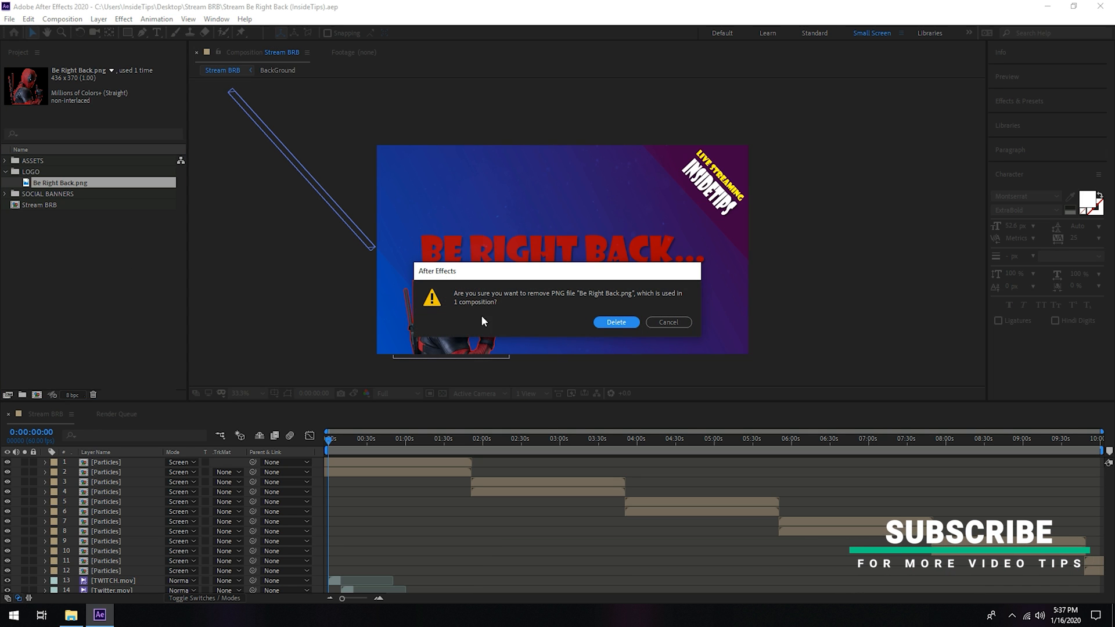
Delete Be Right Back.png and import Robot.png into the LOGO folder in its place
click(615, 323)
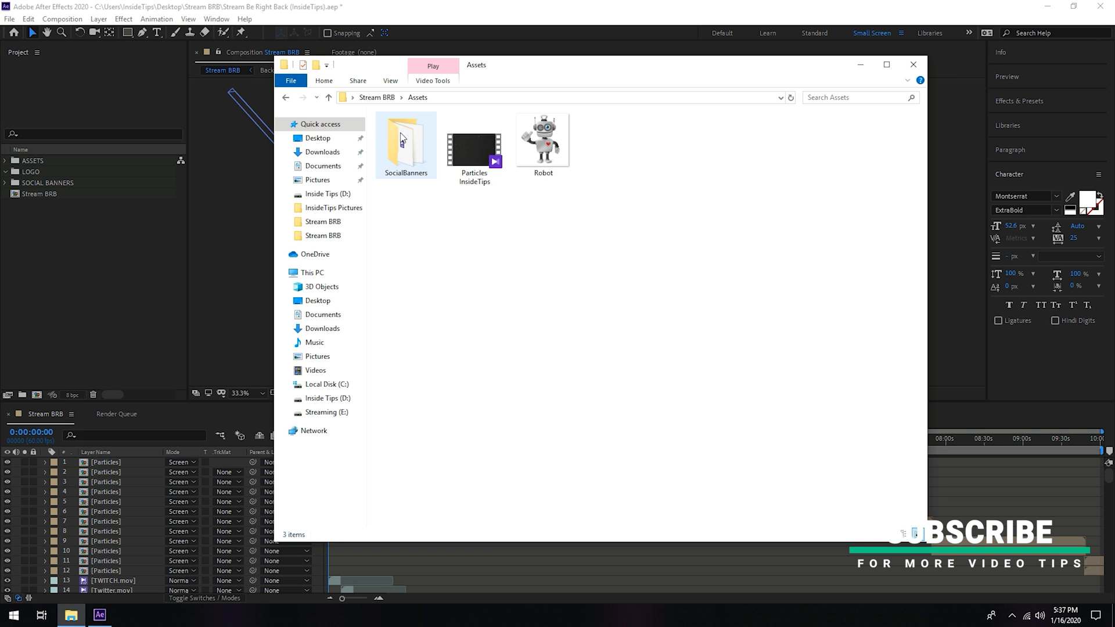
click(913, 64)
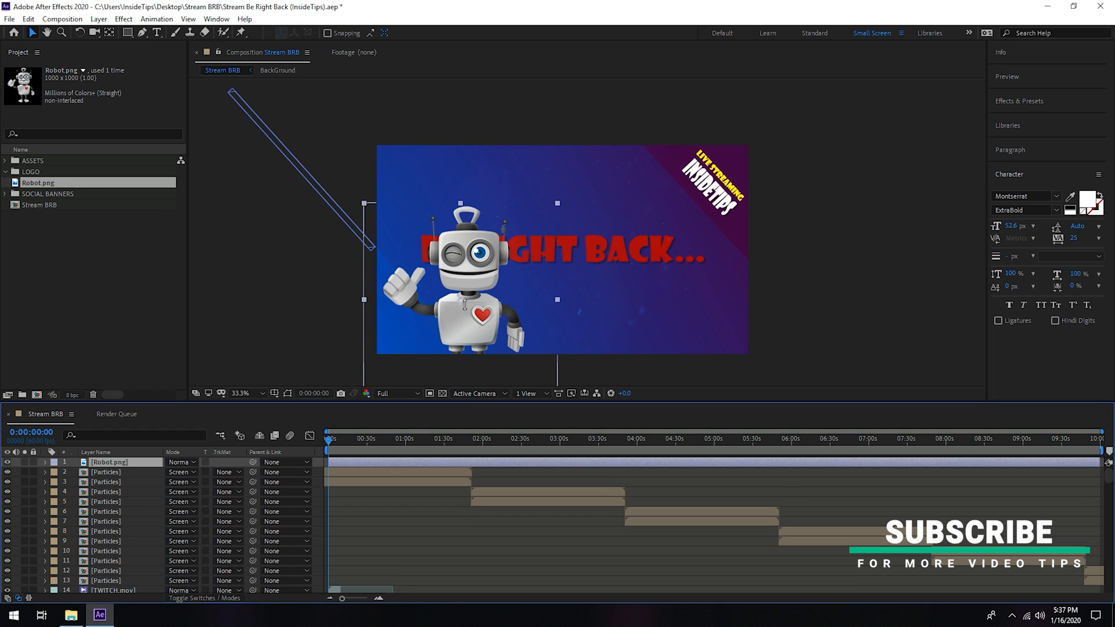
mouse_move(563, 208)
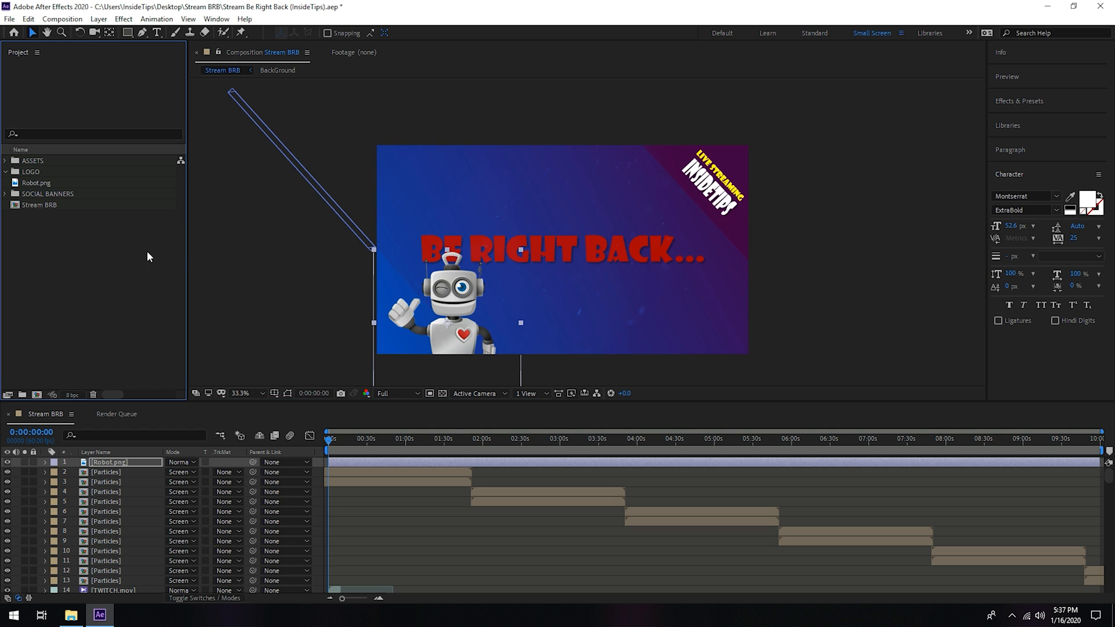
mouse_move(374, 346)
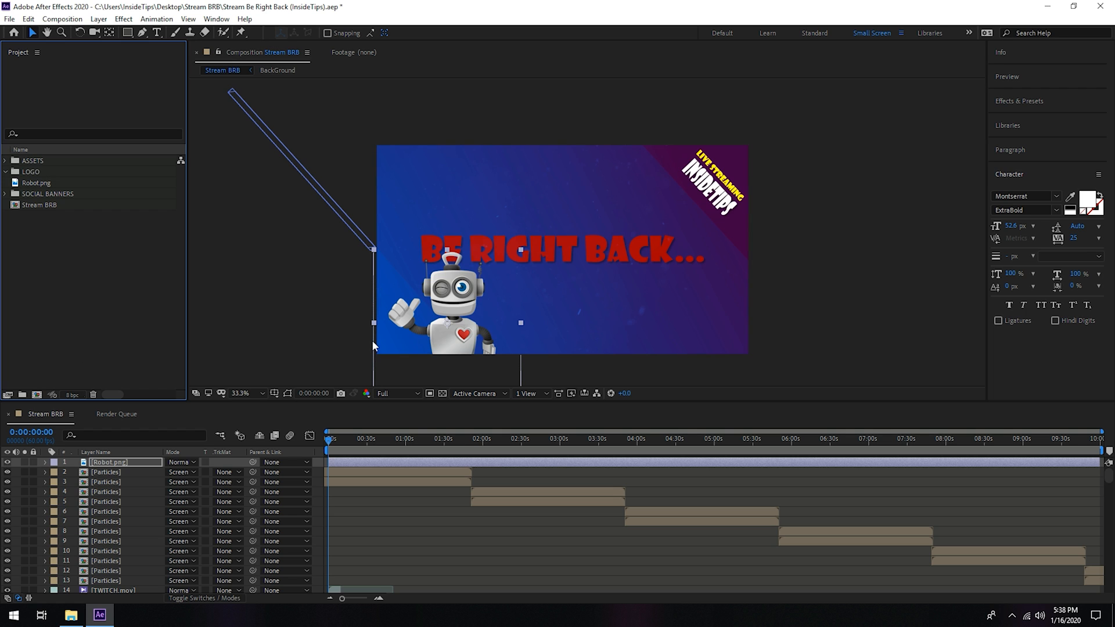
mouse_move(476, 303)
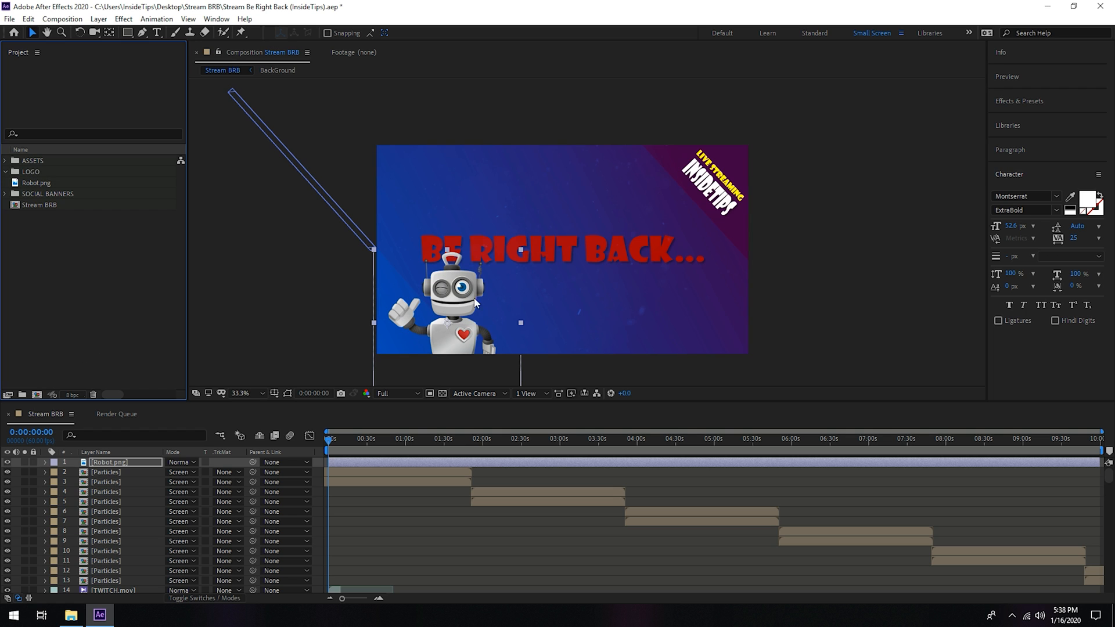
Delete the five .mov banner videos in SOCIAL BANNERS, including FACEBOOK.mov, confirming removal
scroll(down, 3)
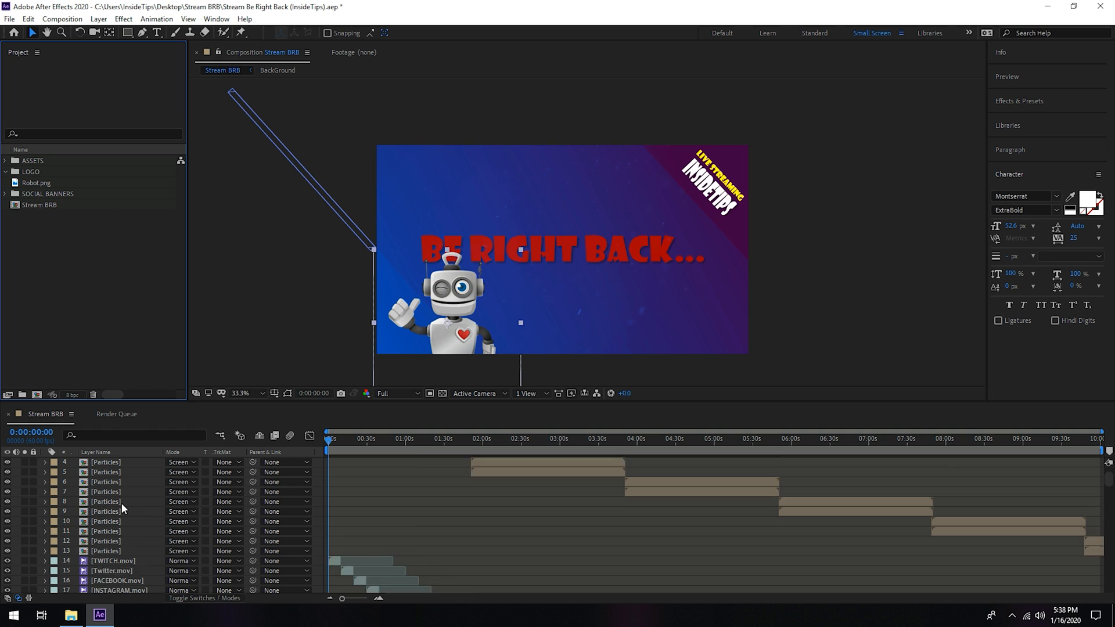
scroll(down, 3)
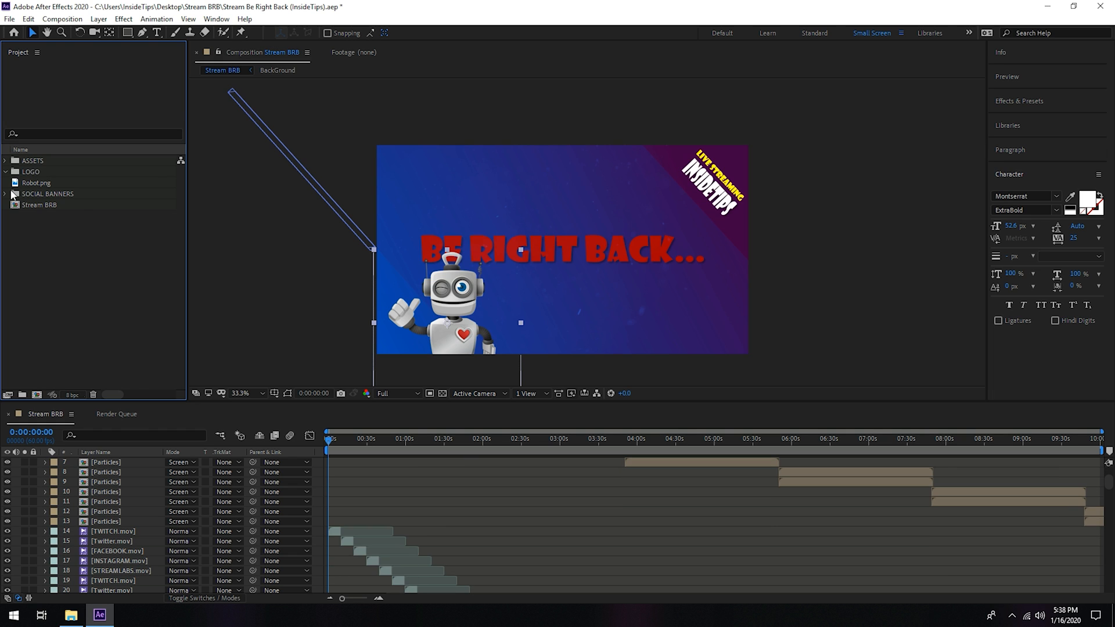
click(7, 193)
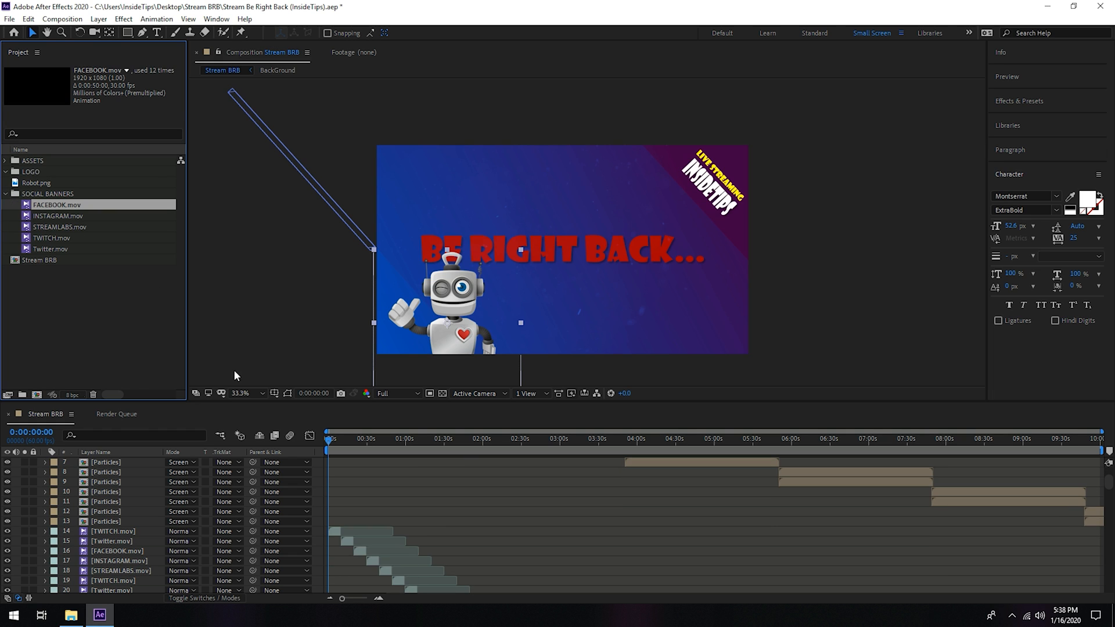
click(358, 439)
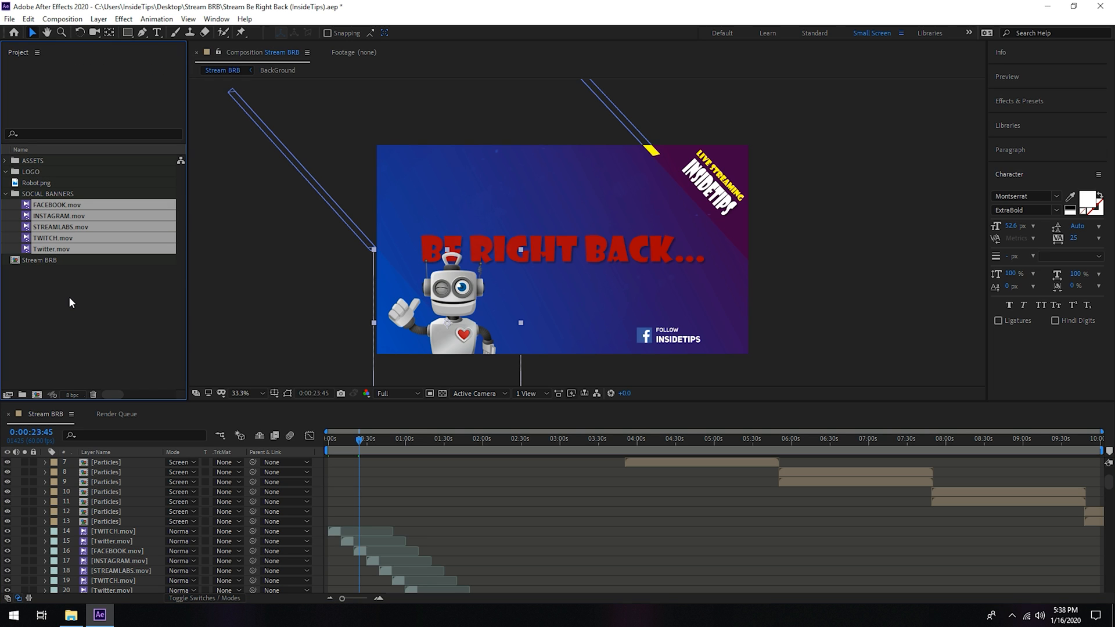
key(Delete)
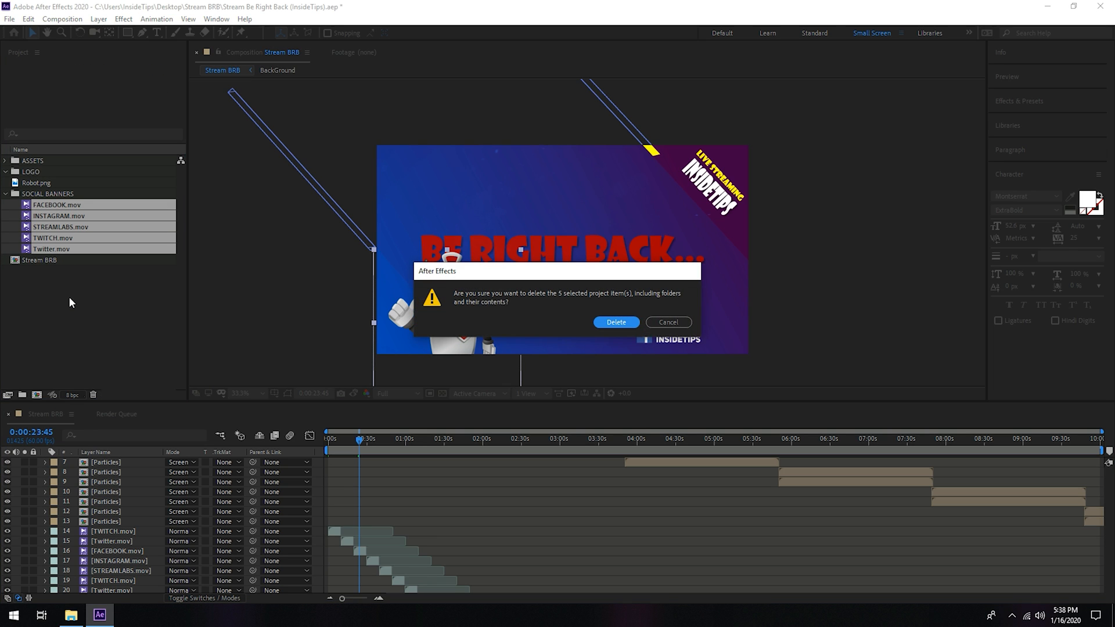
click(616, 323)
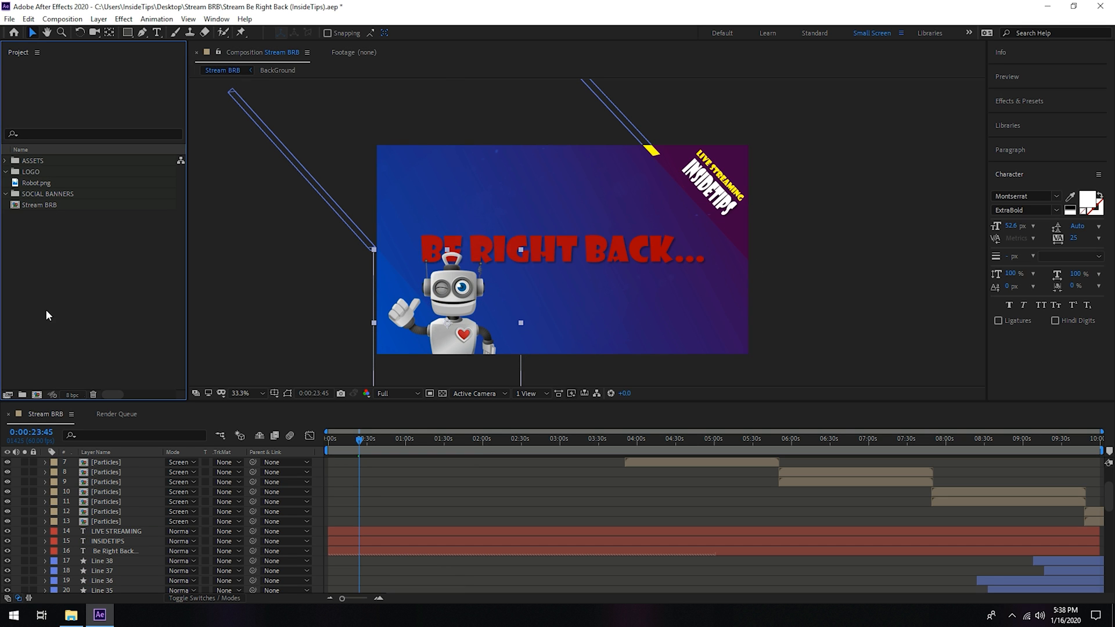
Retype the text layers so the banner reads LIVE STREAM above INSIDEGAMETV
click(115, 531)
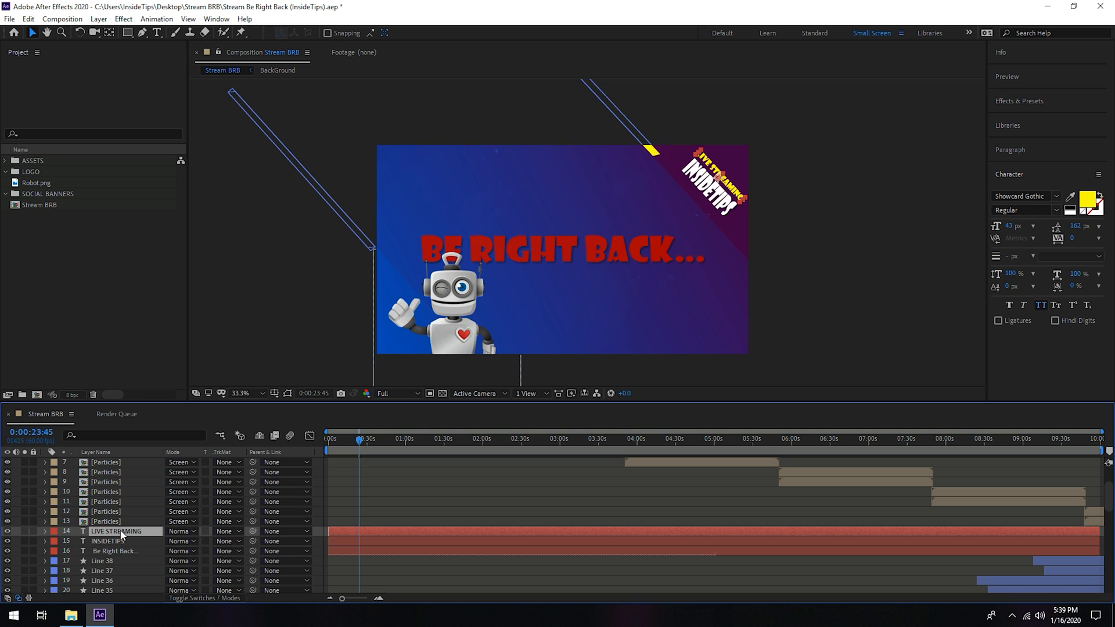
mouse_move(122, 549)
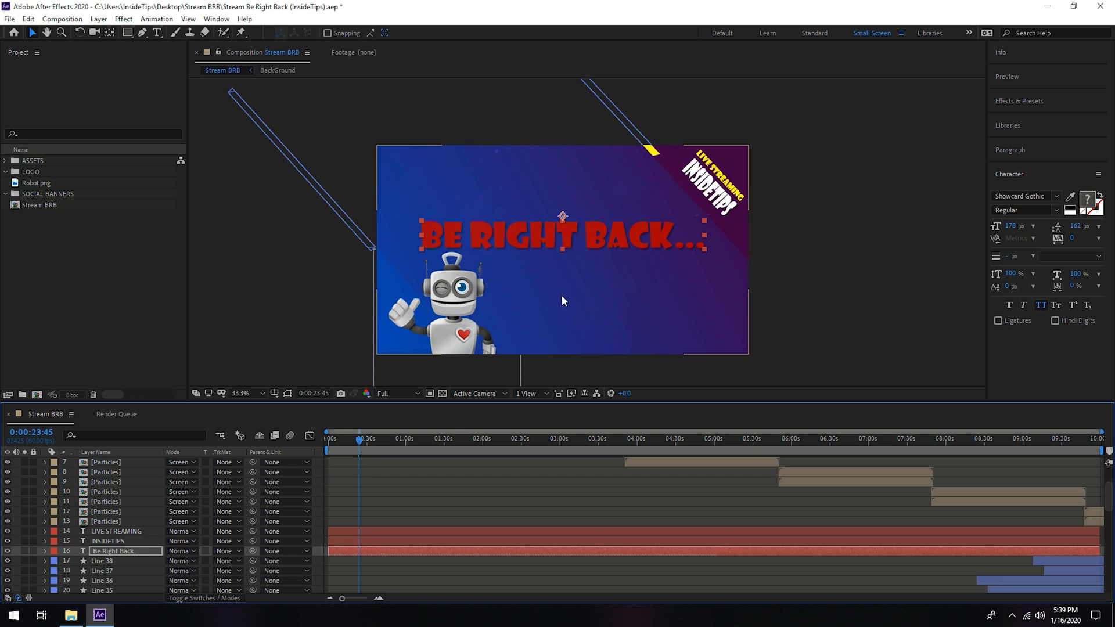
mouse_move(425, 303)
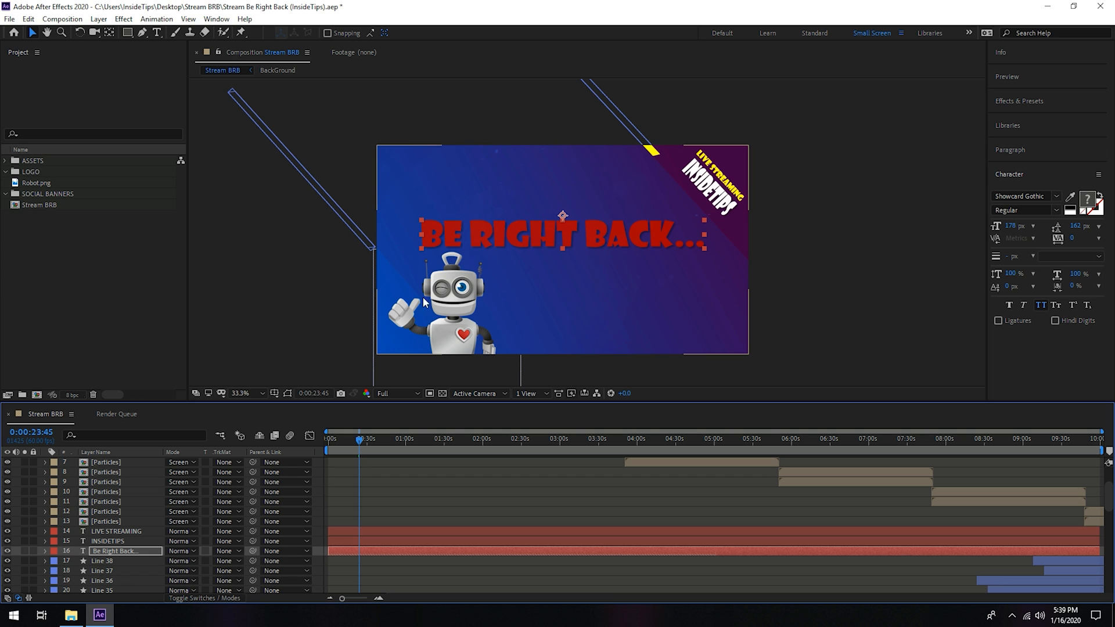
mouse_move(456, 235)
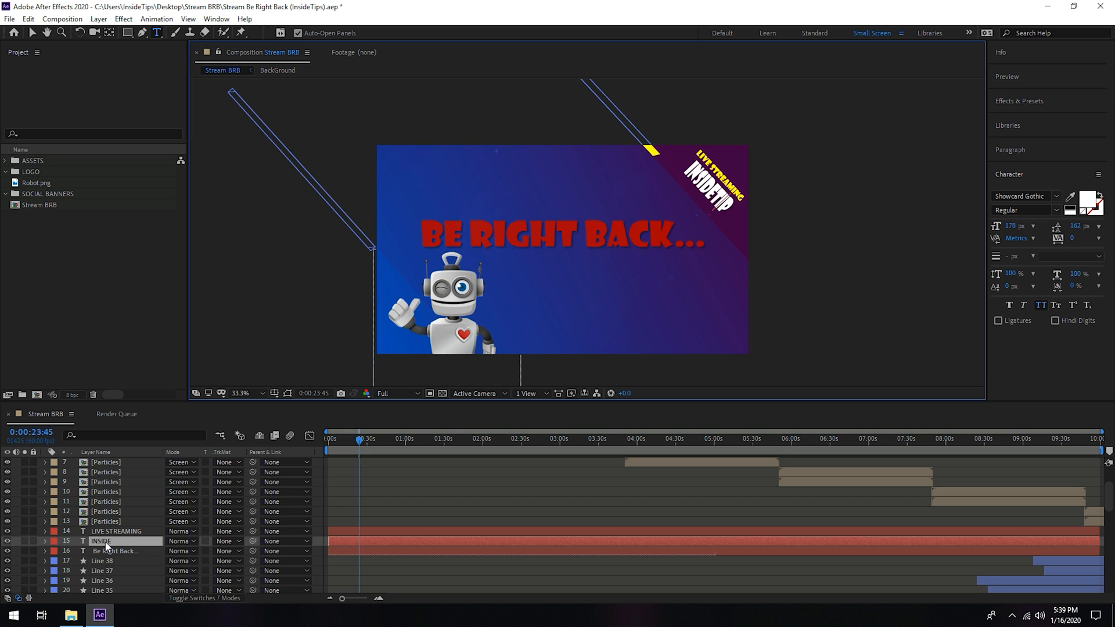
text(GAME)
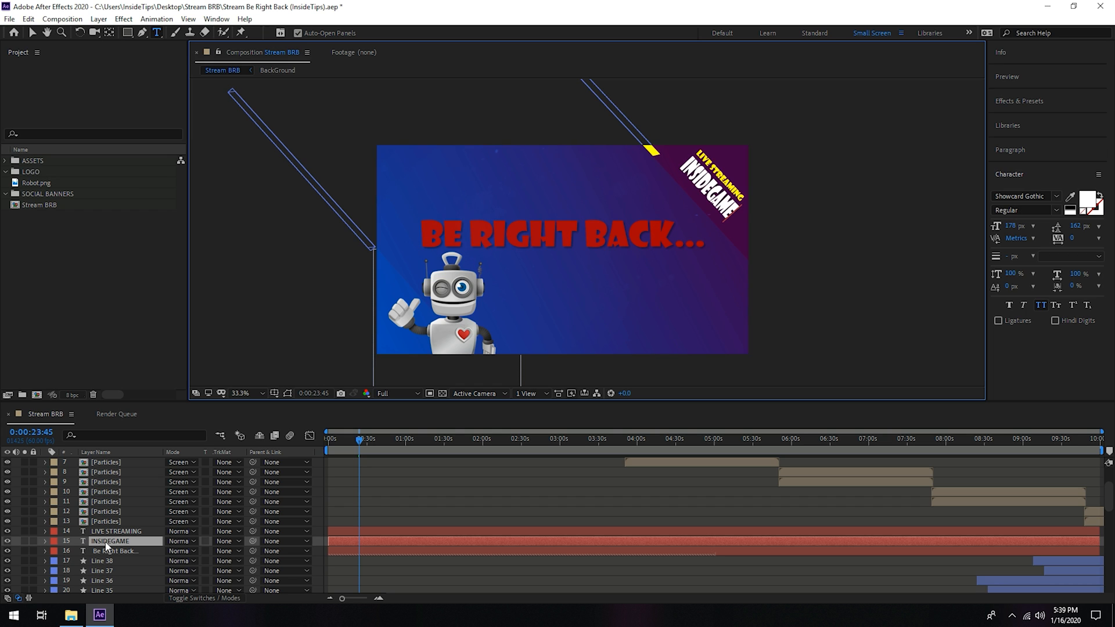
text(TV)
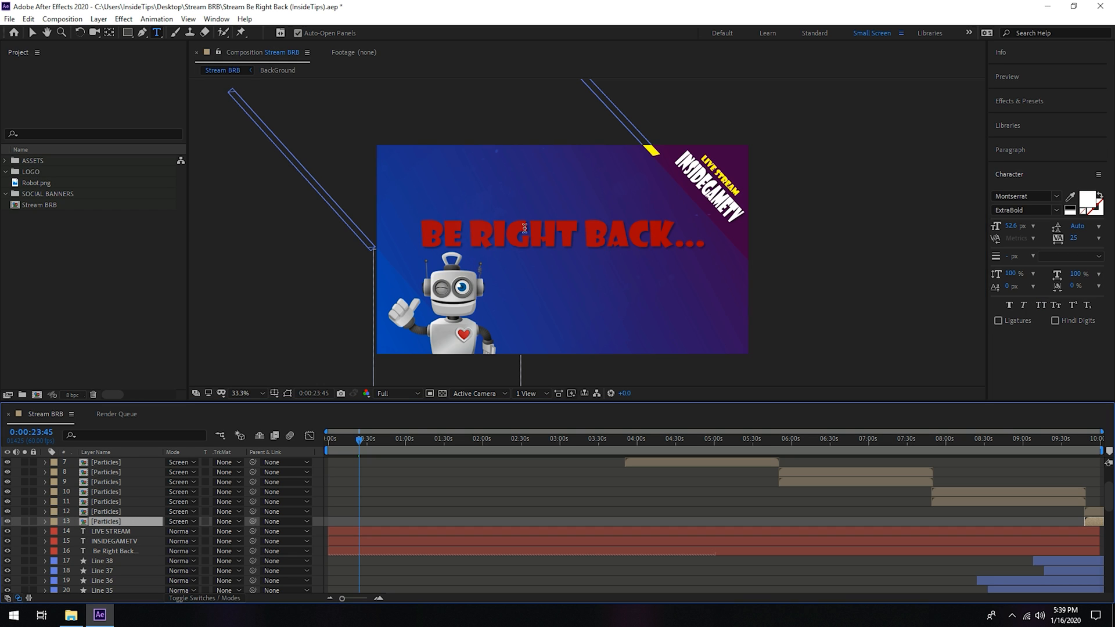
mouse_move(134, 323)
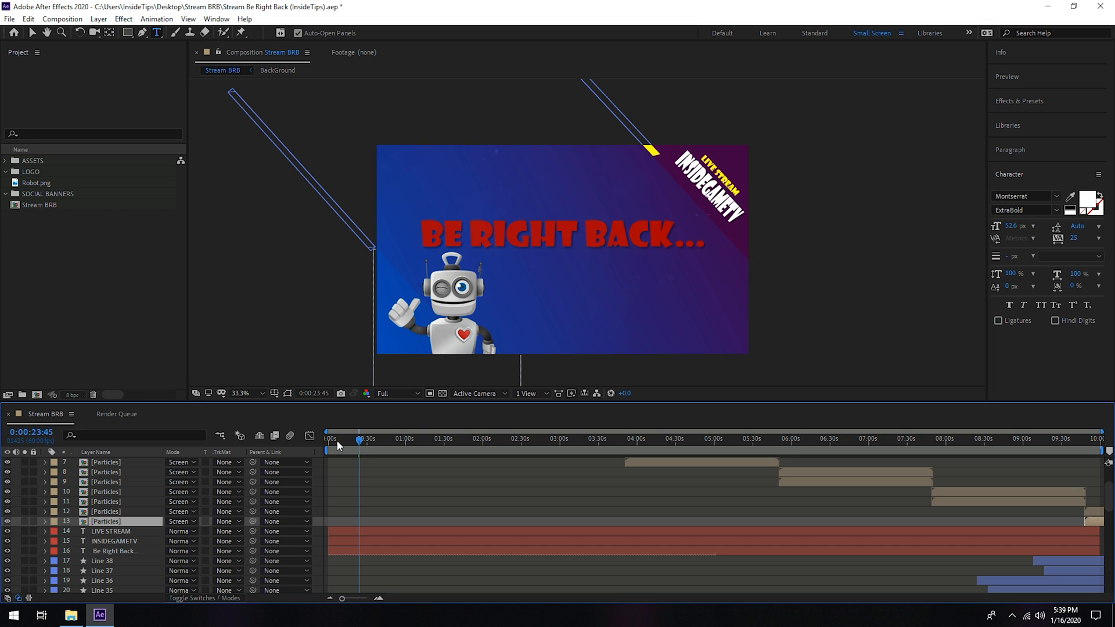
Set the Stream BRB composition Duration to 0:05:00:01 in Composition Settings
click(328, 447)
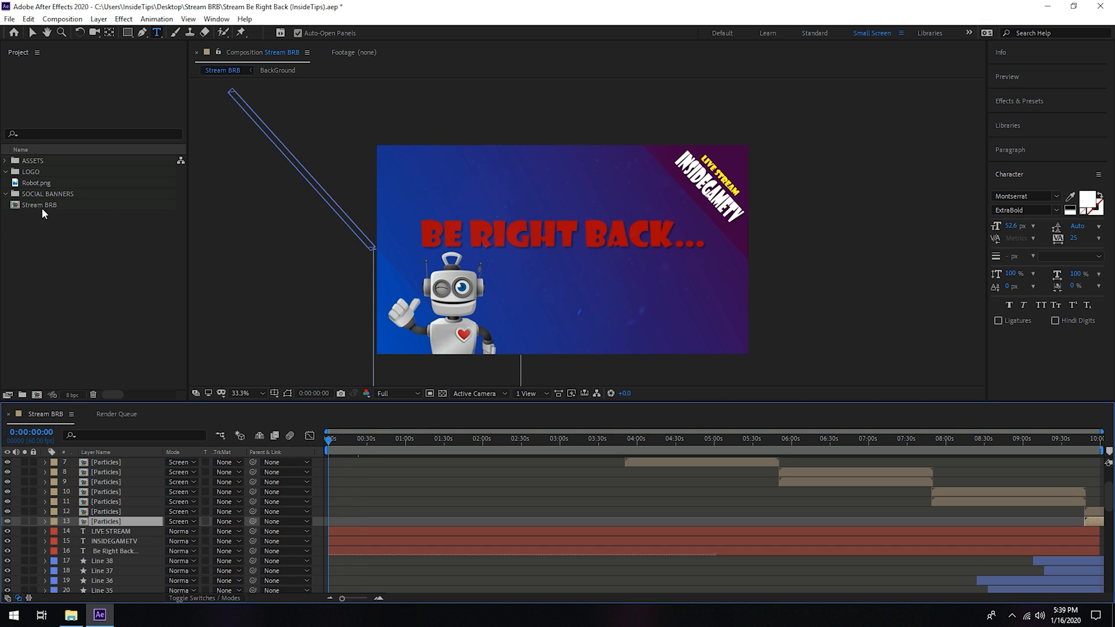
double_click(40, 204)
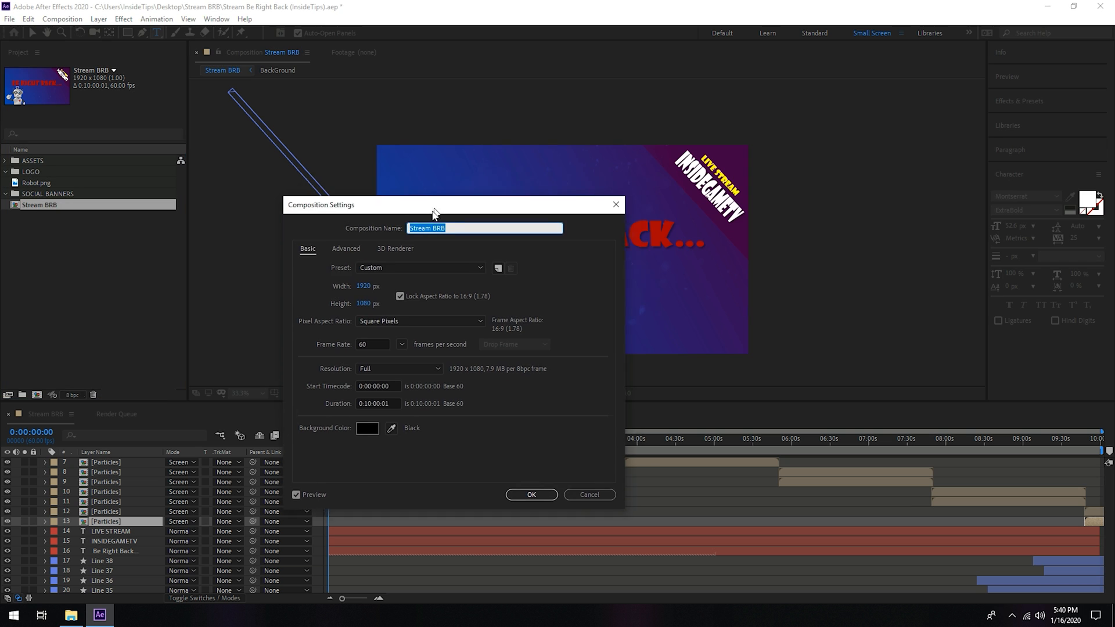
drag(433, 205, 333, 213)
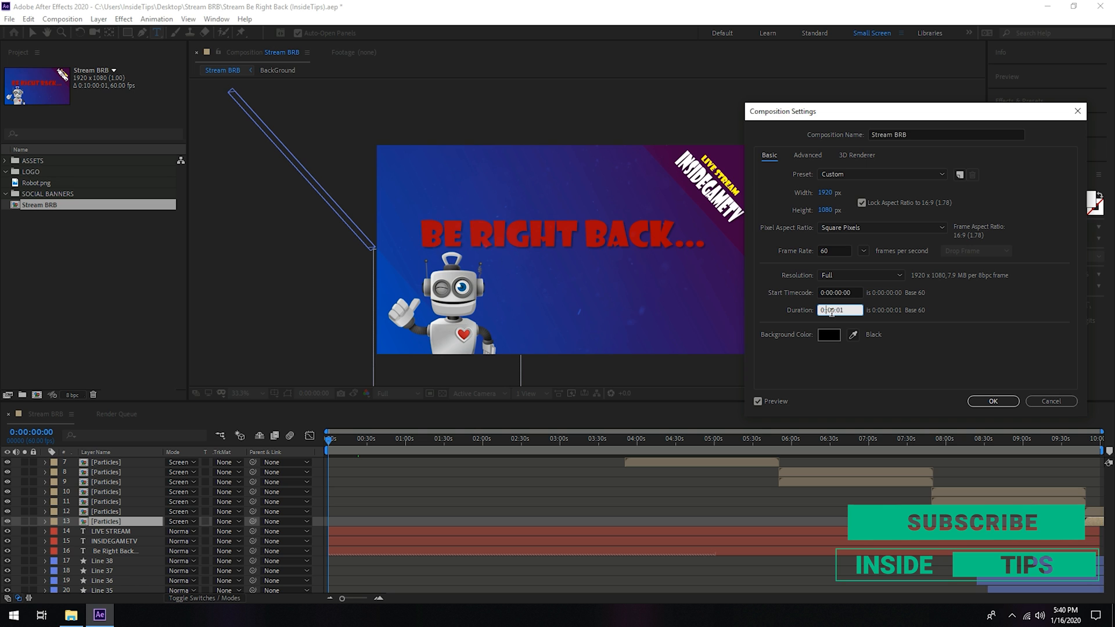
text(0:05:00:01)
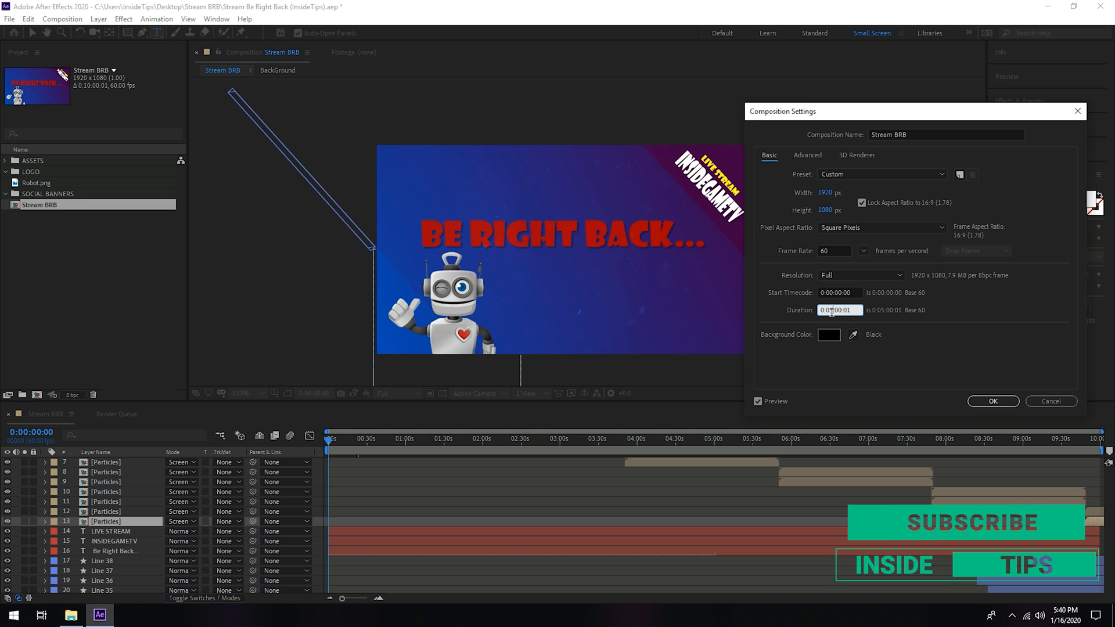
click(992, 401)
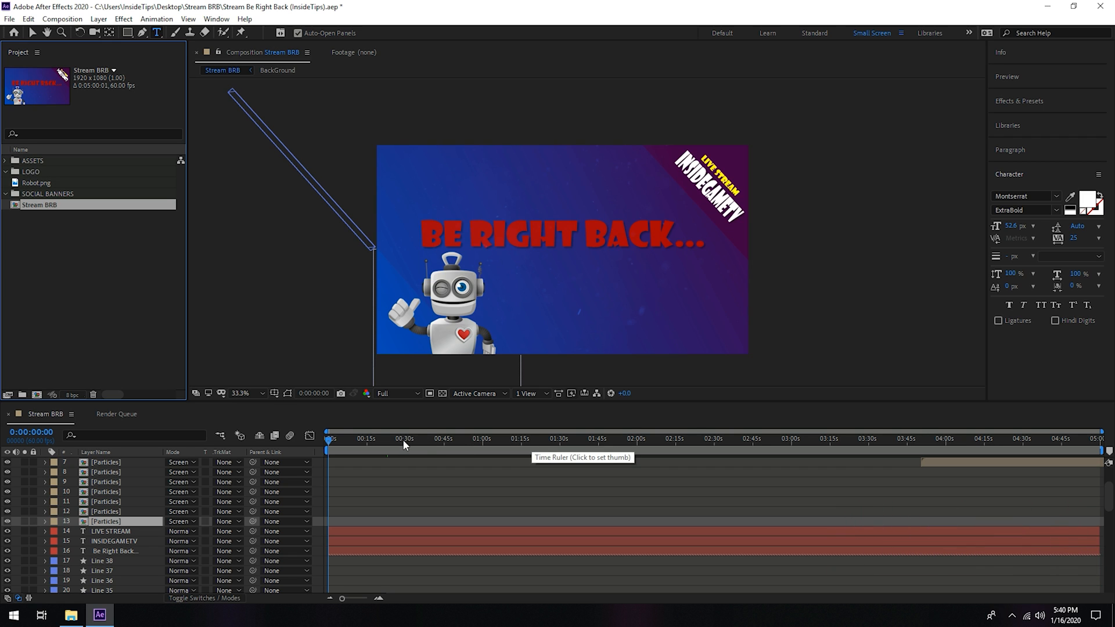
mouse_move(487, 448)
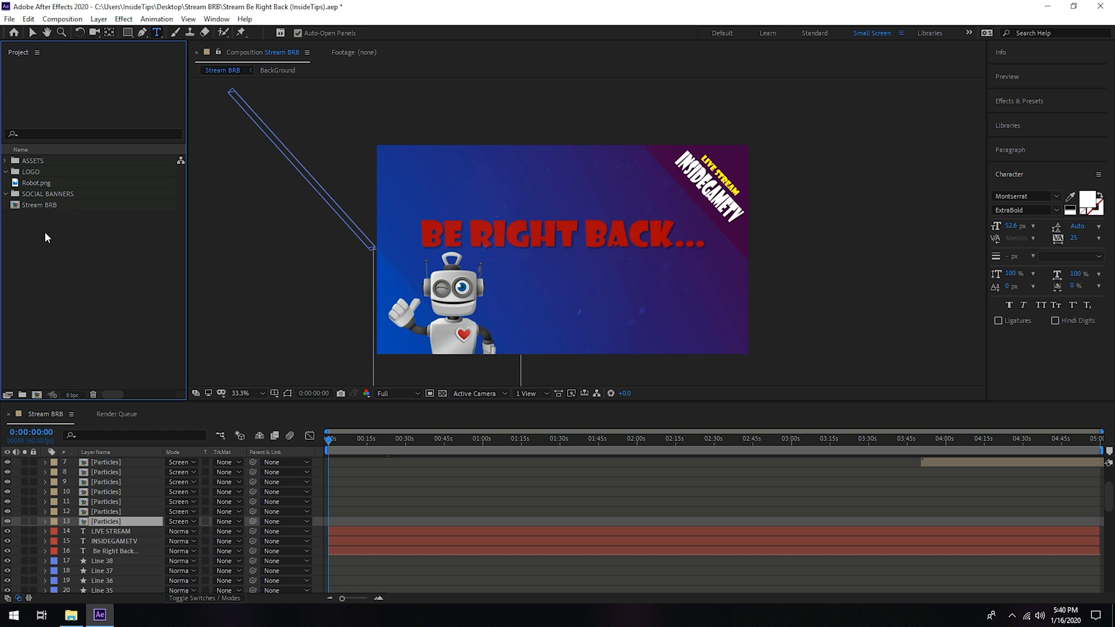
click(39, 204)
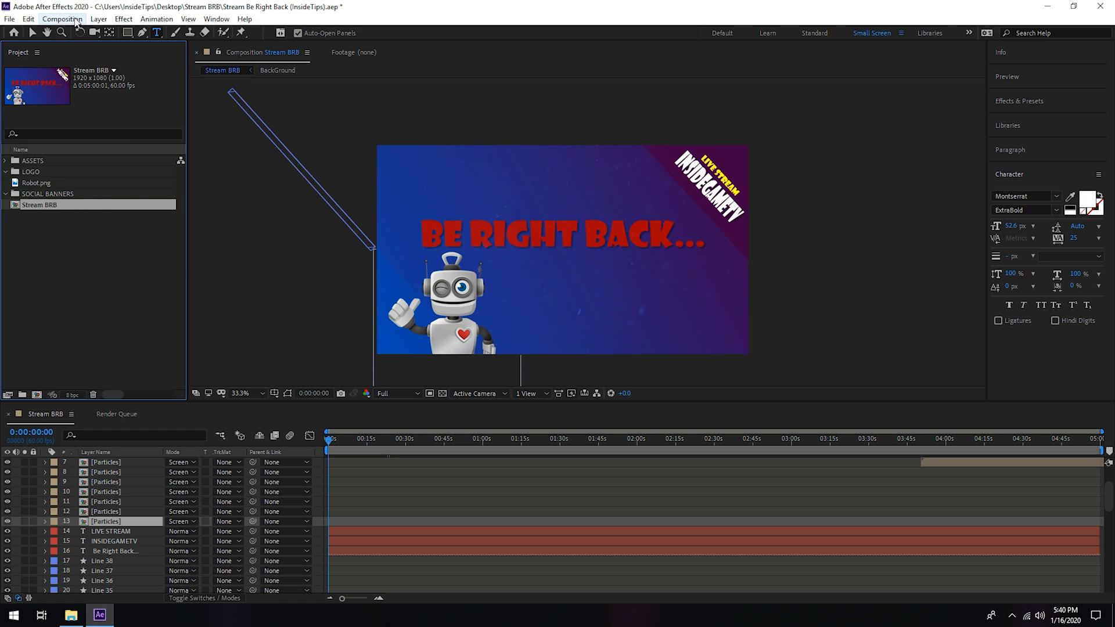
Add Stream BRB to the Render Queue with the Output Module set to QuickTime
click(58, 19)
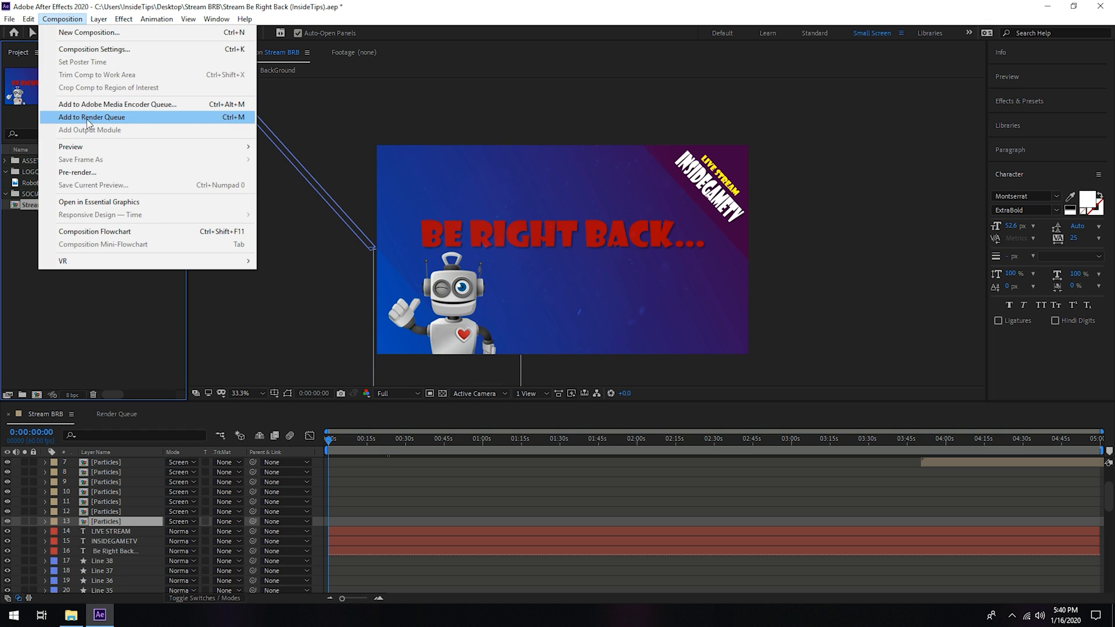
click(92, 116)
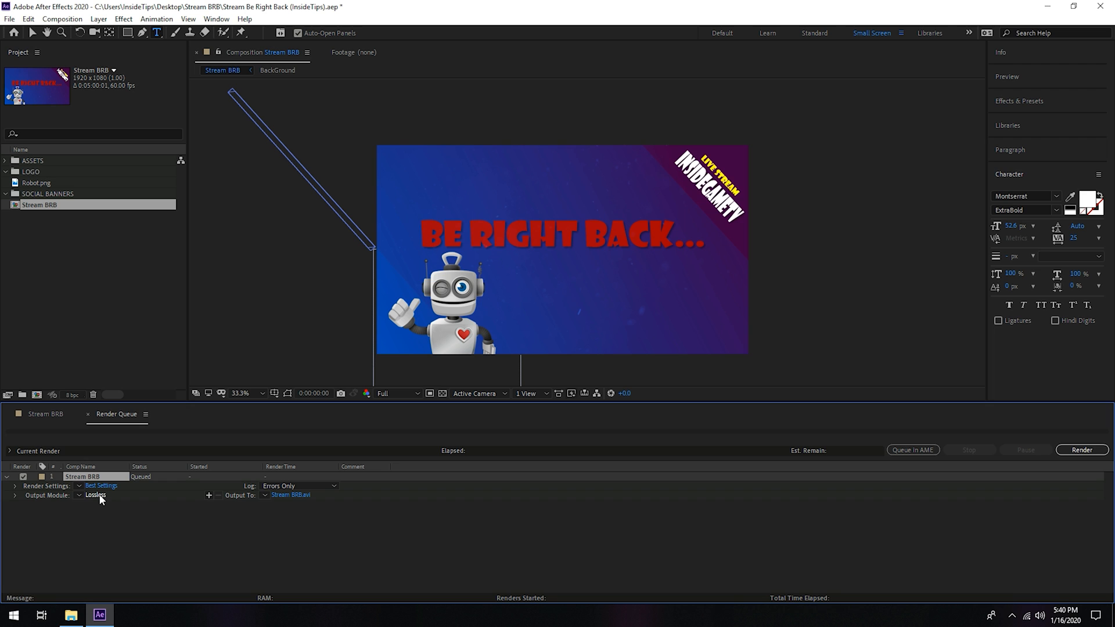
click(95, 495)
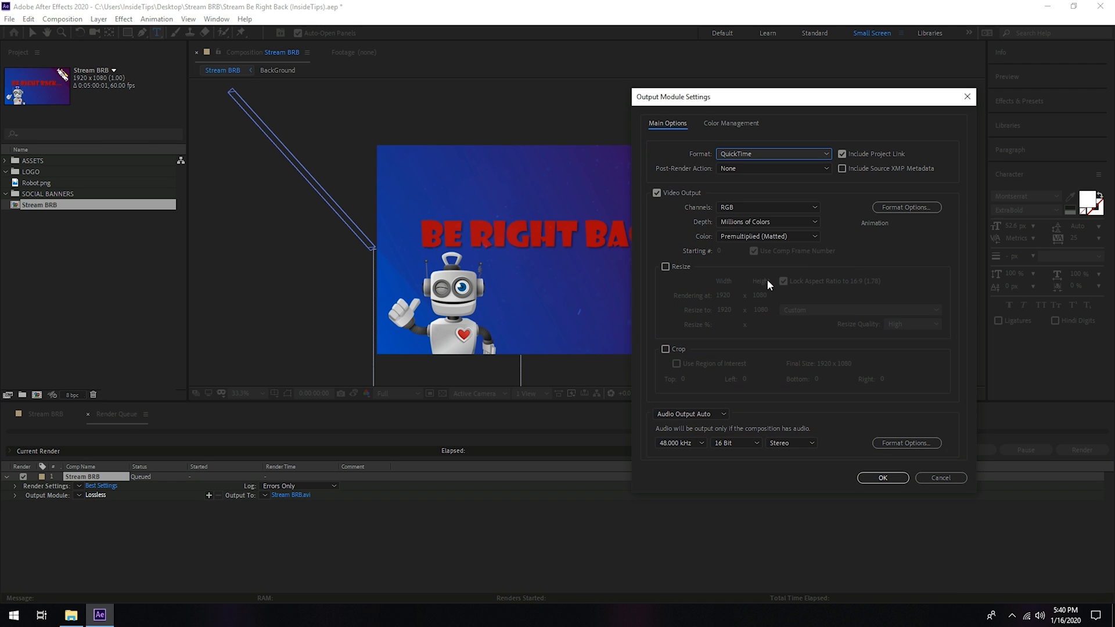
click(767, 207)
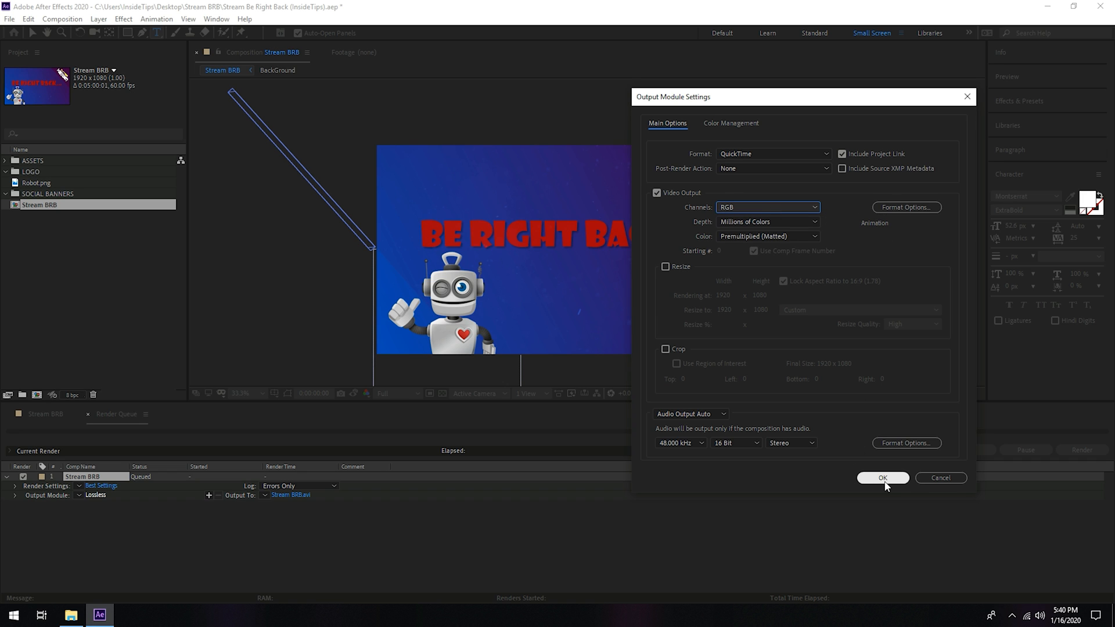
click(883, 477)
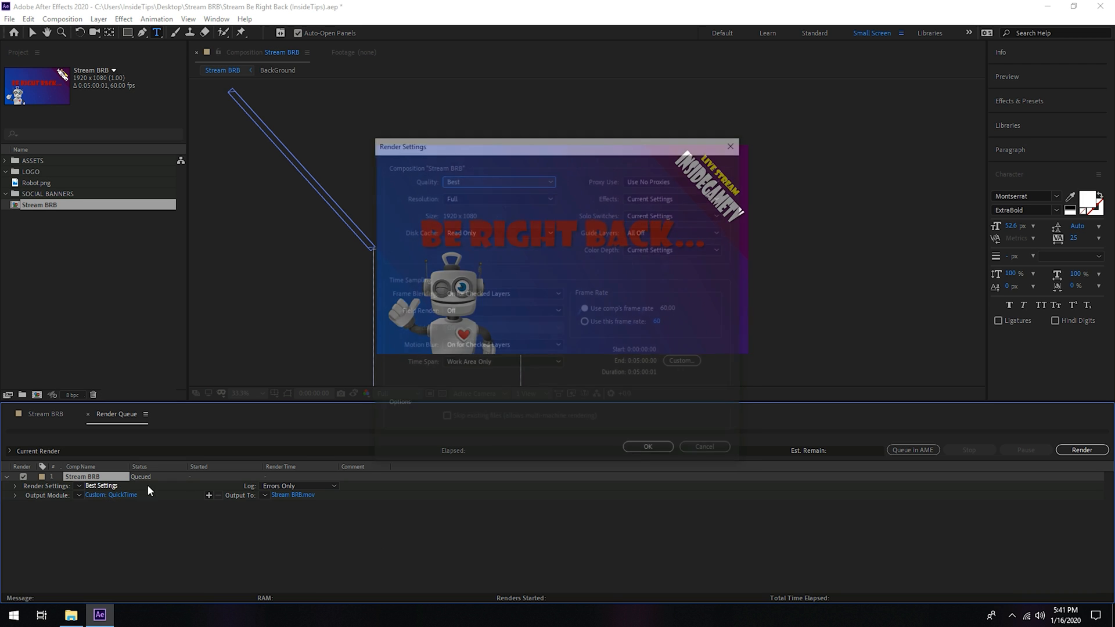
click(649, 446)
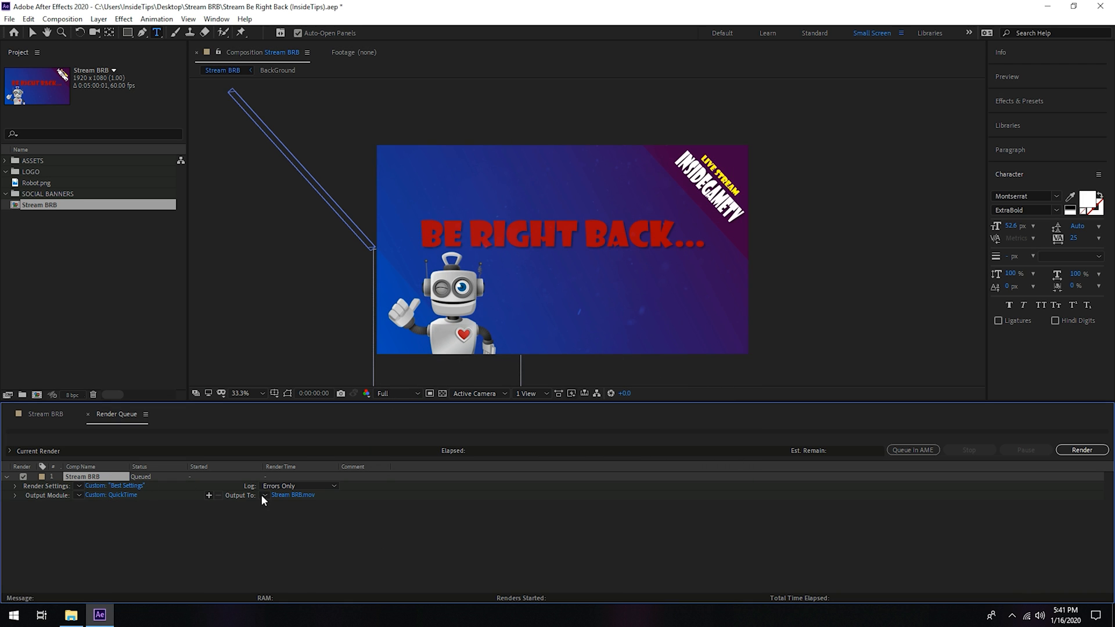
Name the output Stream BRB InsideGame.mov and start the render
click(292, 495)
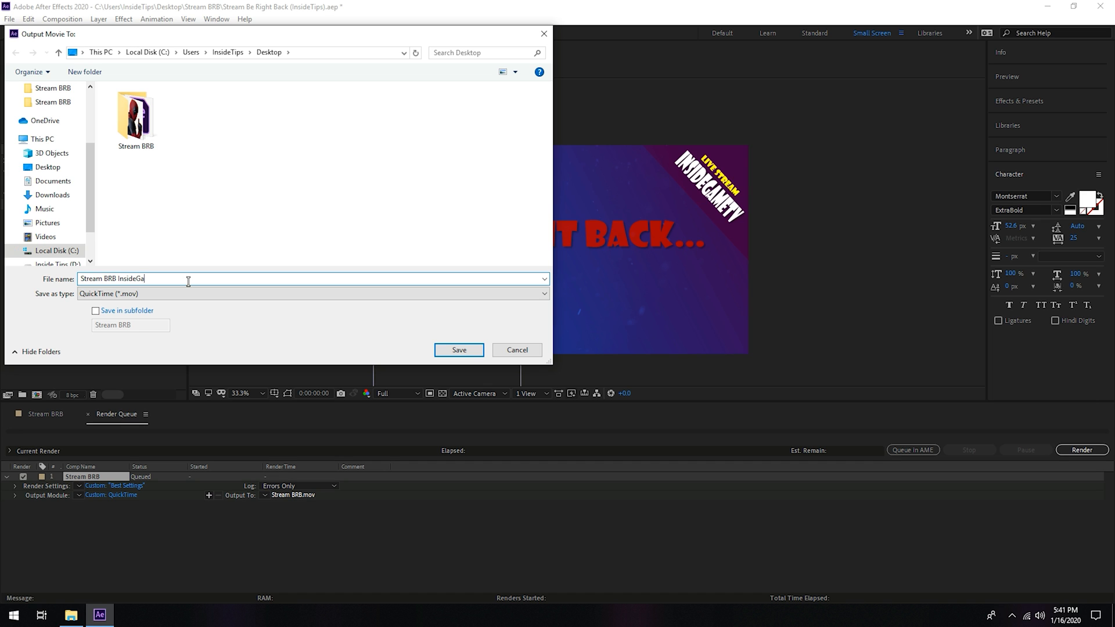
text(me)
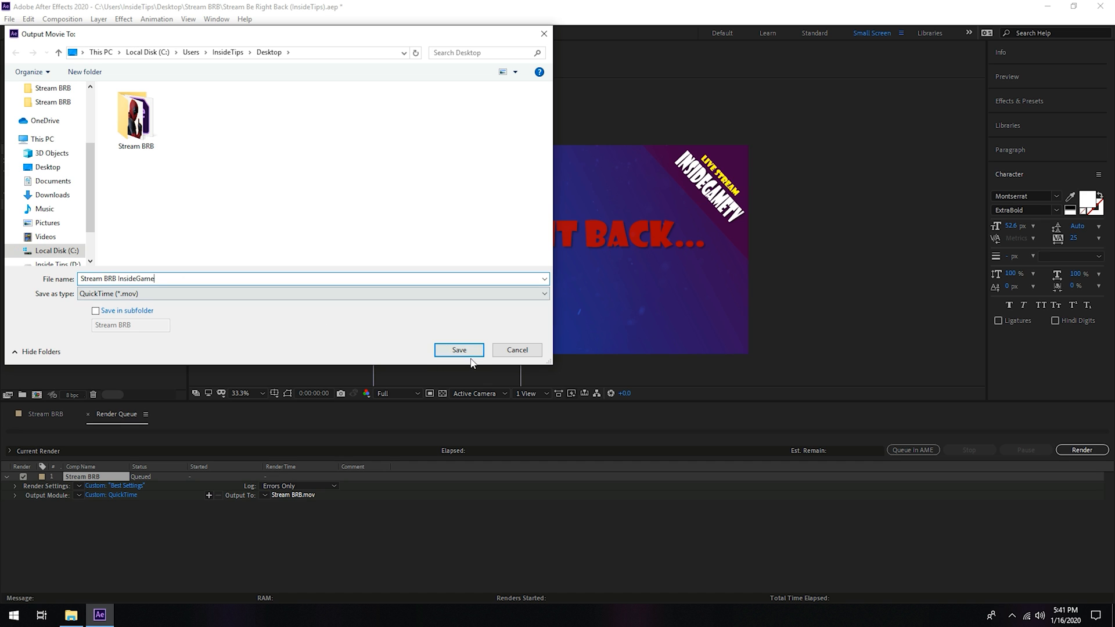
click(459, 349)
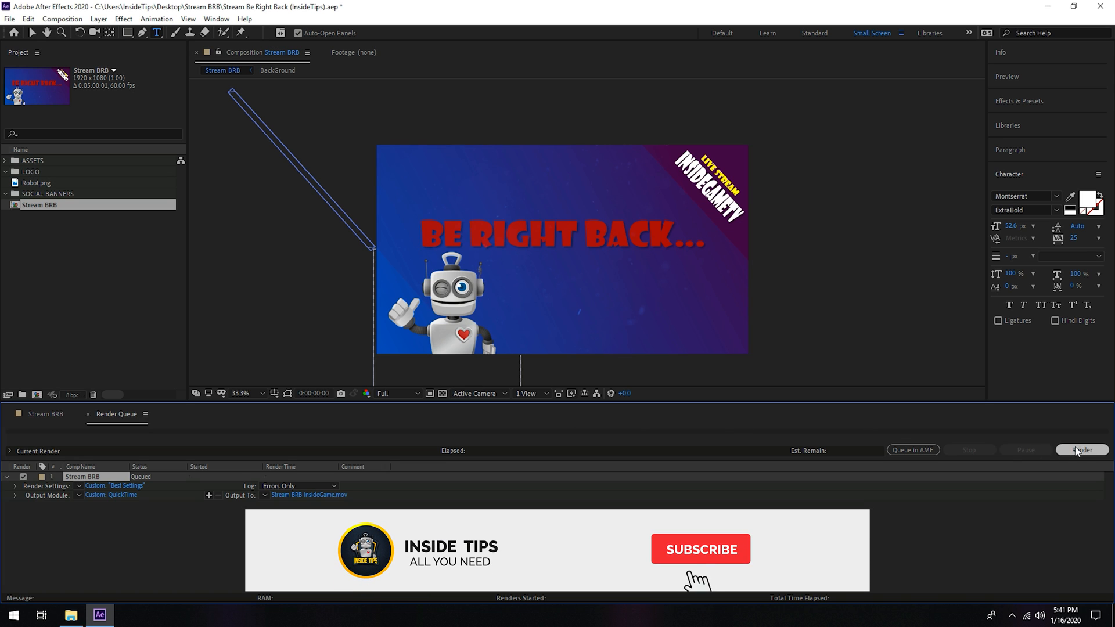
click(1082, 449)
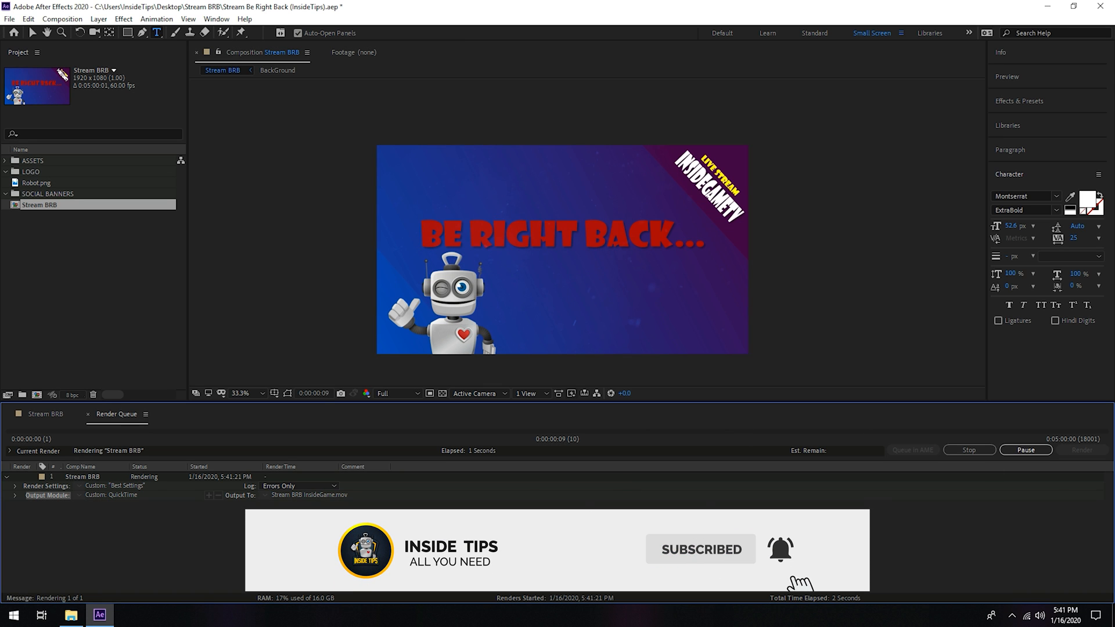